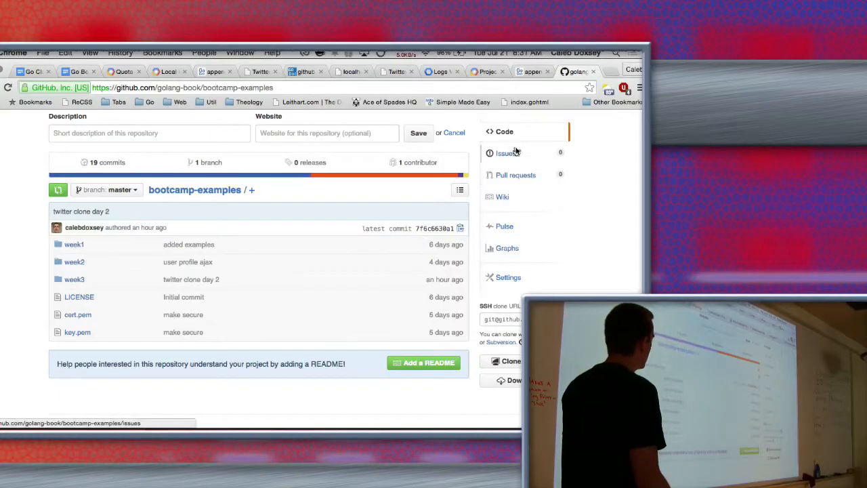
Step: Start a new issue in bootcamp-examples and begin typing the title 'Phase 1 ToDo'
click(505, 152)
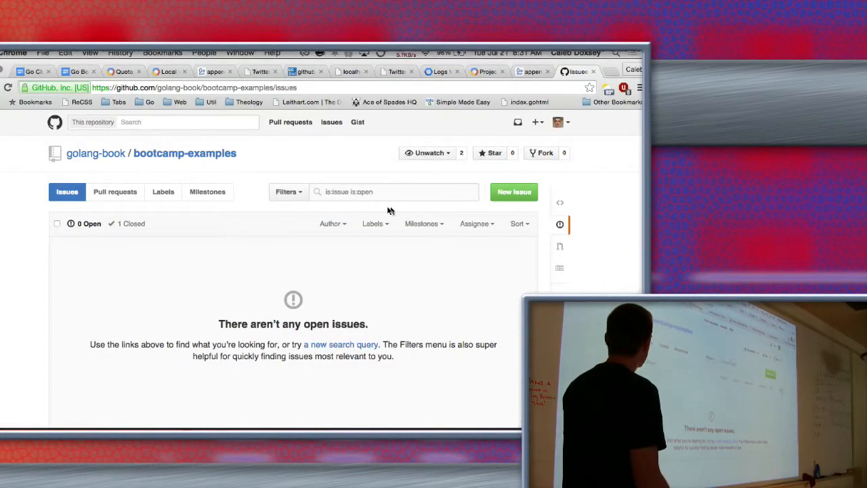
click(513, 192)
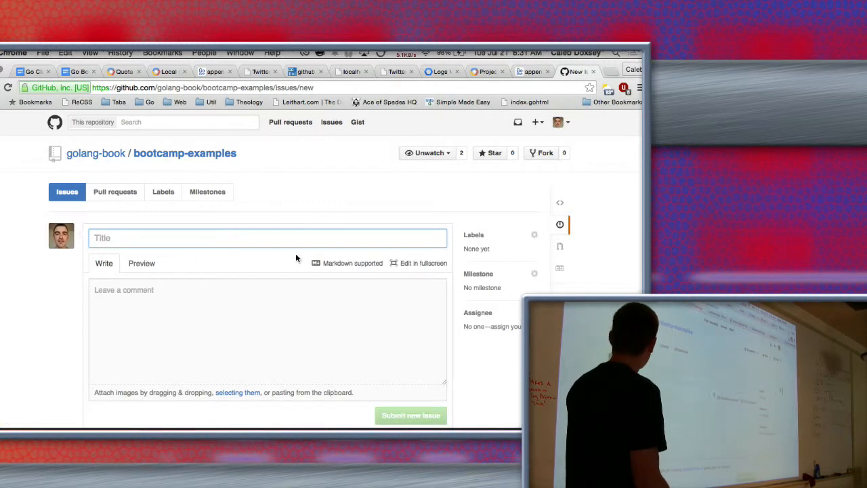
text(Phase 1 ToDo)
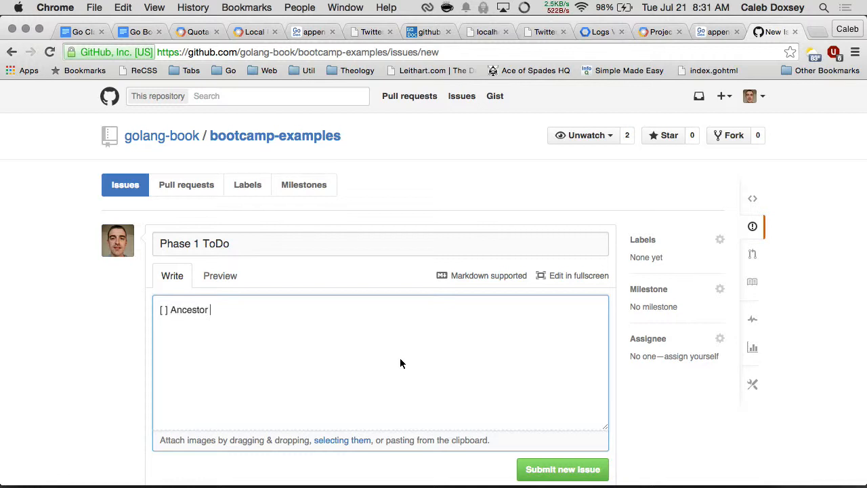
Step: Complete the first task line as '[ ] Ancestor Keys are wrong'
text(Keys are wrong)
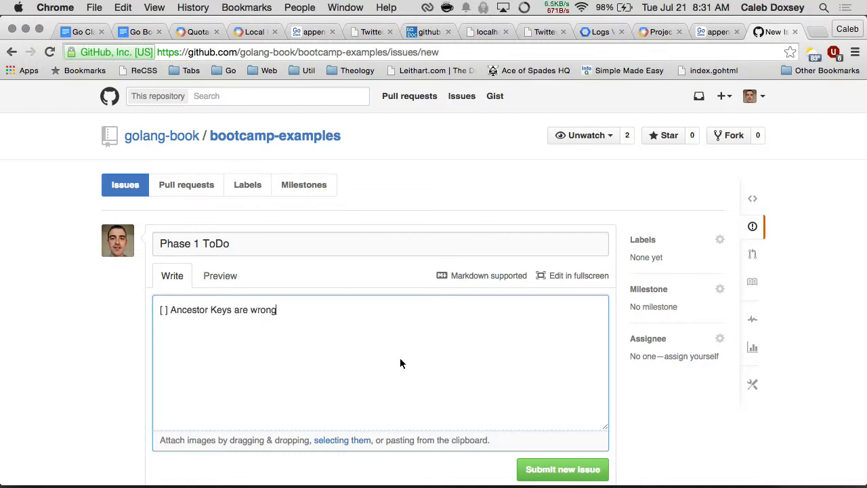
mouse_move(398, 438)
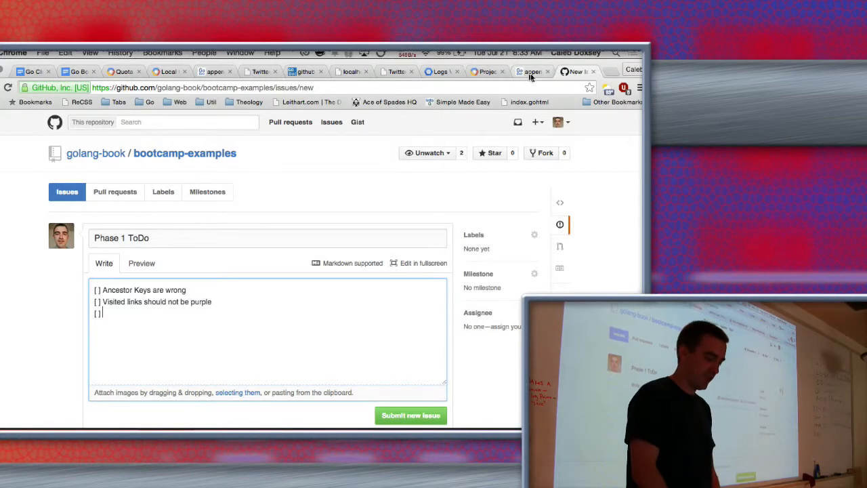
Step: Compare the live Twitter Clone against the spec, scrolling to the user-profile tweets requirement
click(395, 70)
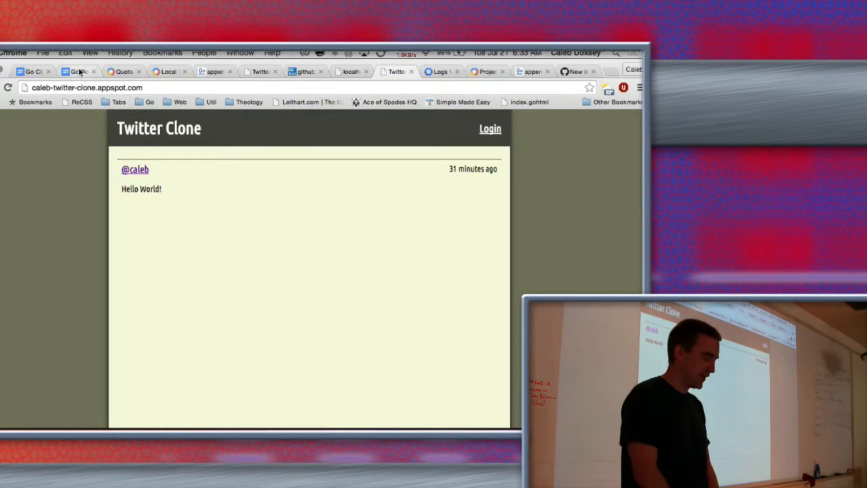
click(78, 70)
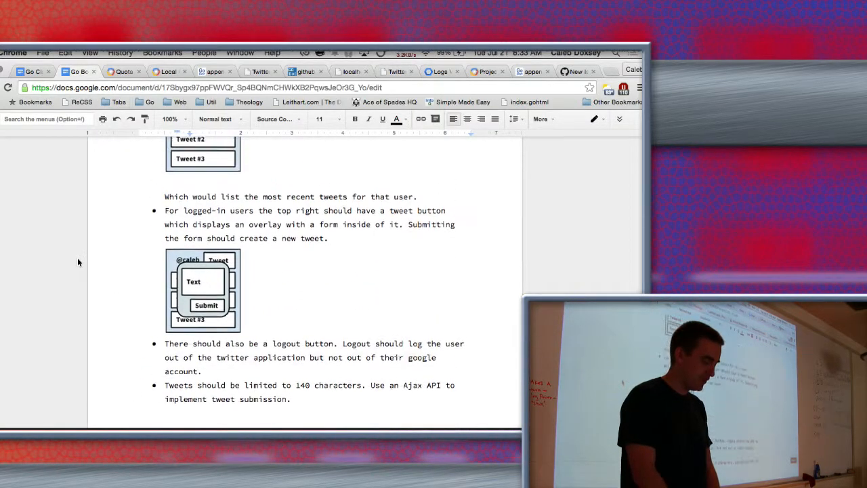
scroll(up, 3)
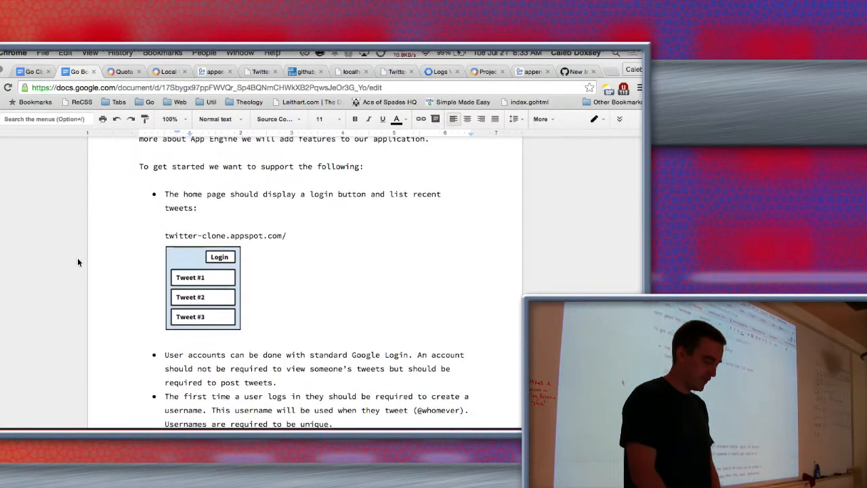
mouse_move(376, 209)
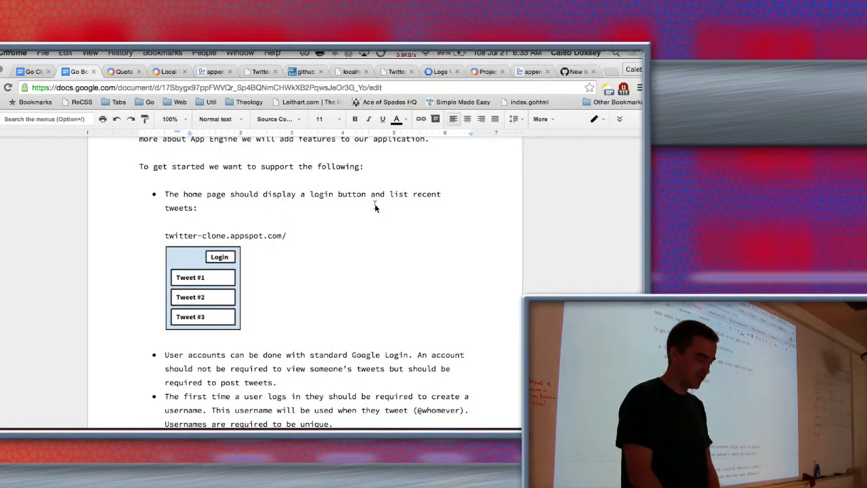
click(350, 71)
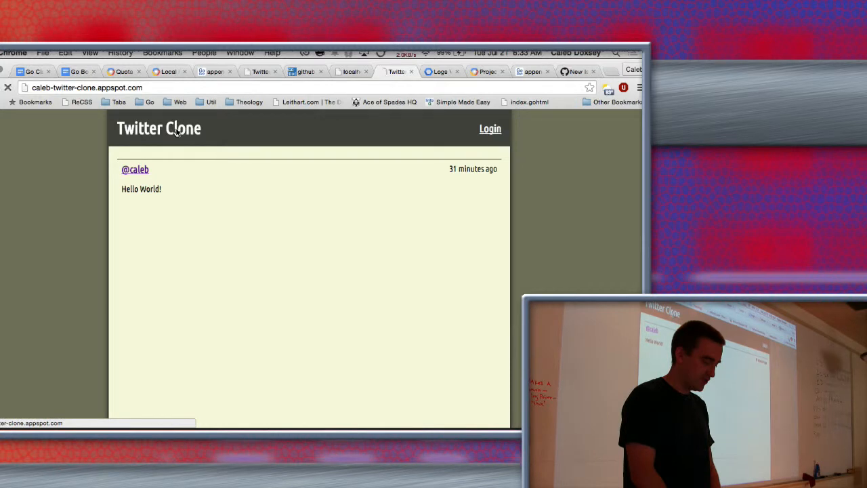
mouse_move(491, 128)
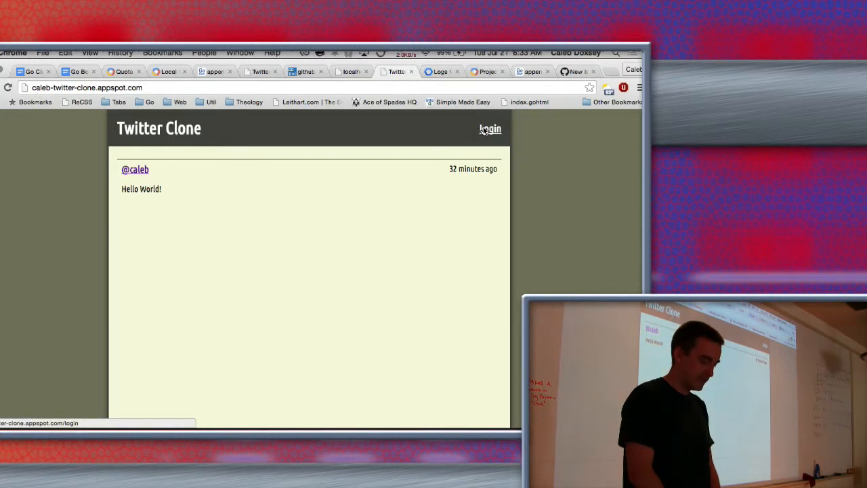
mouse_move(178, 195)
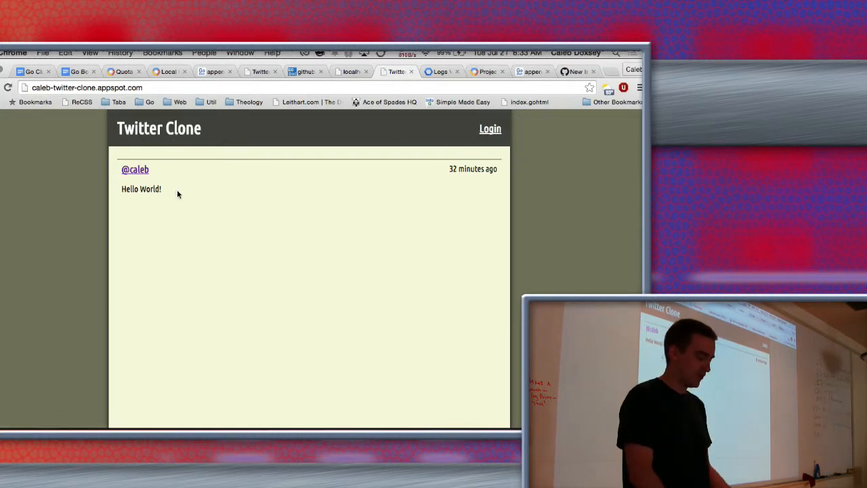
click(76, 71)
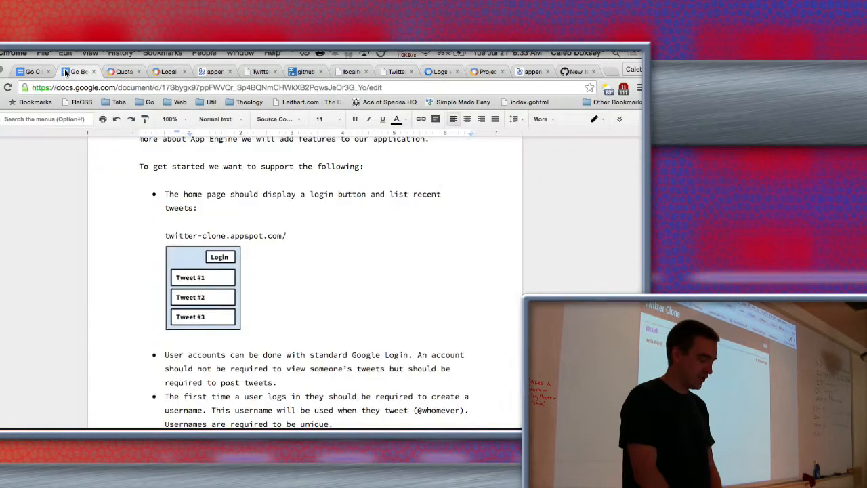
scroll(down, 3)
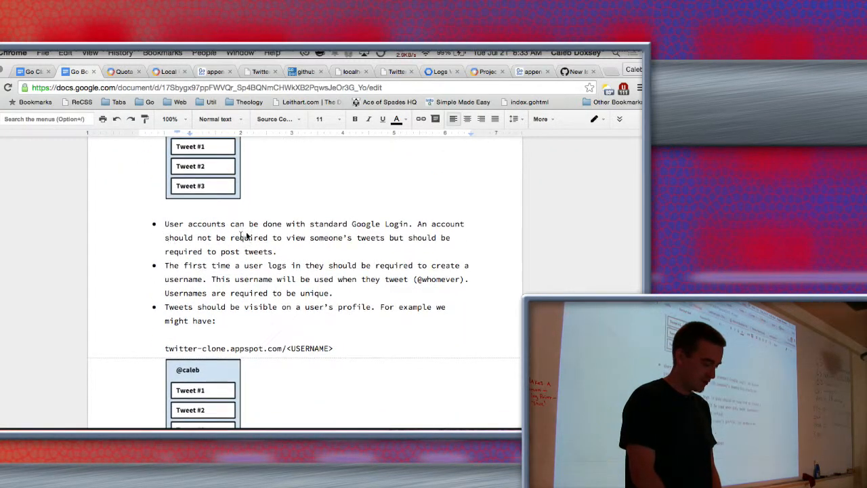
scroll(down, 3)
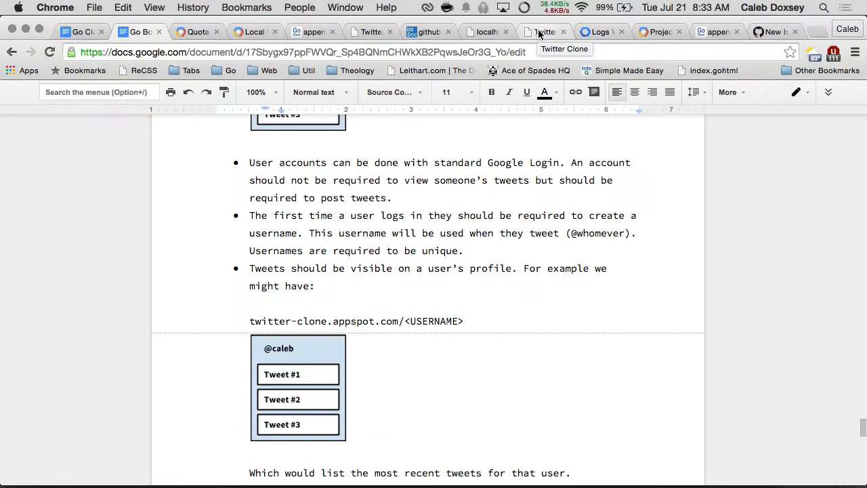
scroll(down, 3)
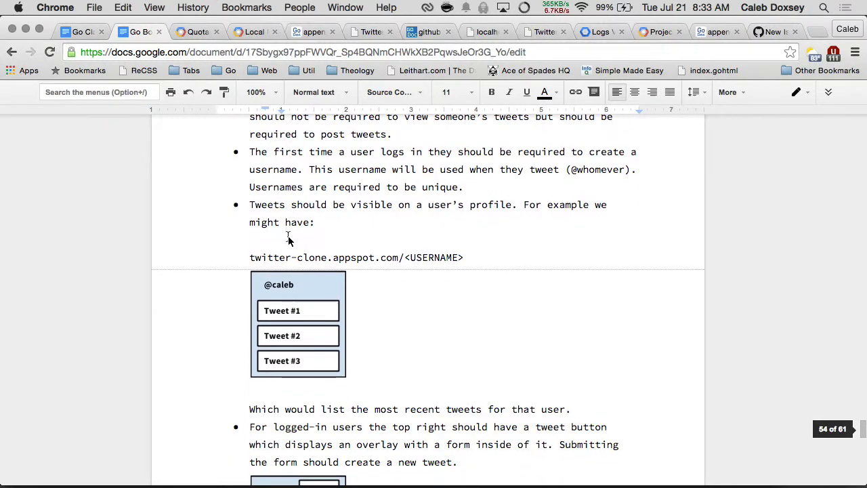
scroll(down, 3)
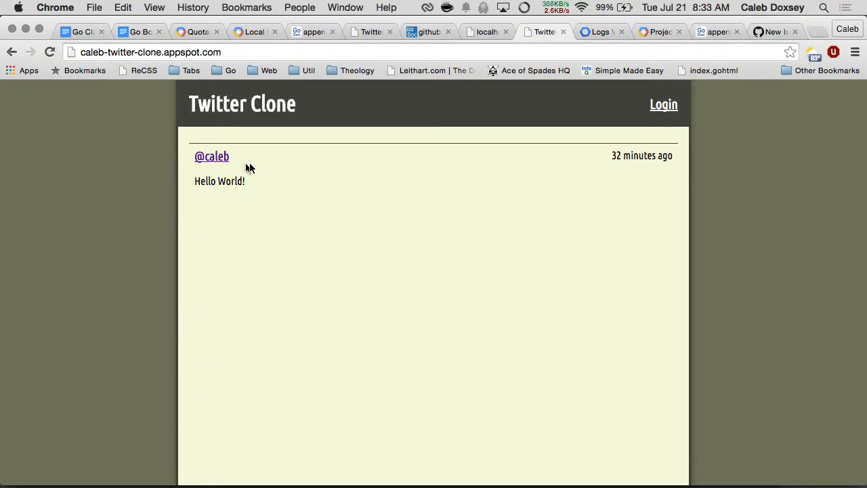
Step: Check the tweet author's profile page, then review the spec and local datastore viewer
click(212, 157)
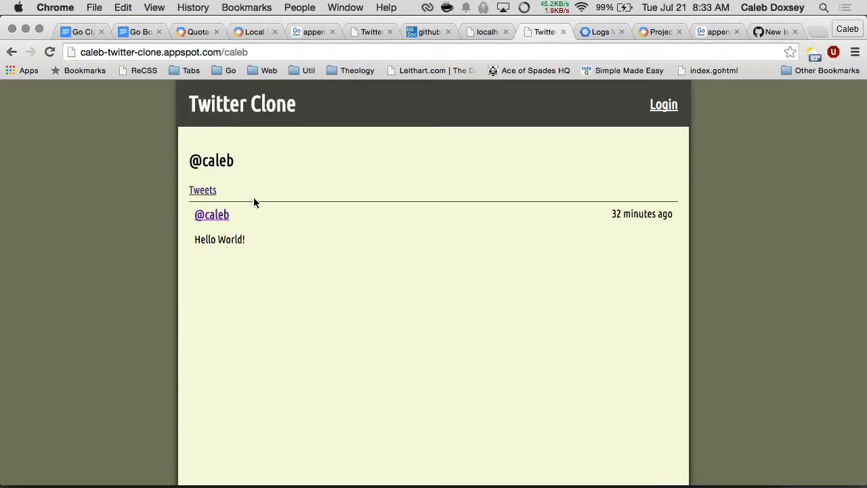
mouse_move(243, 213)
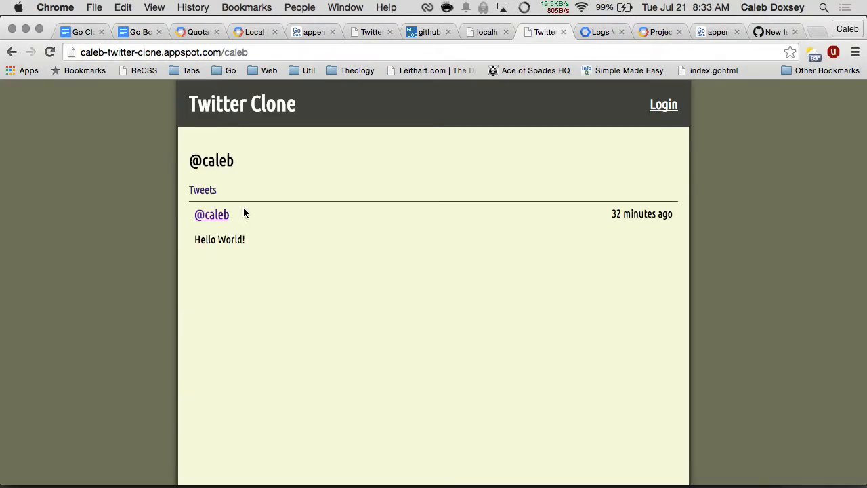
mouse_move(141, 33)
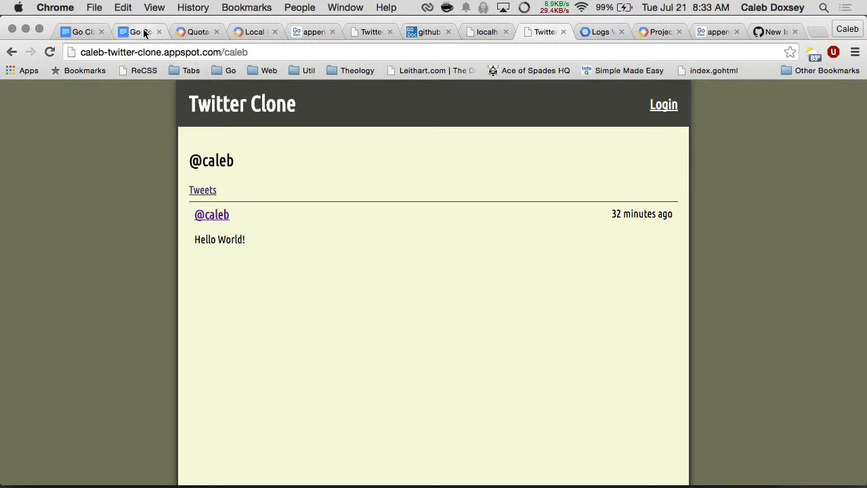
click(138, 32)
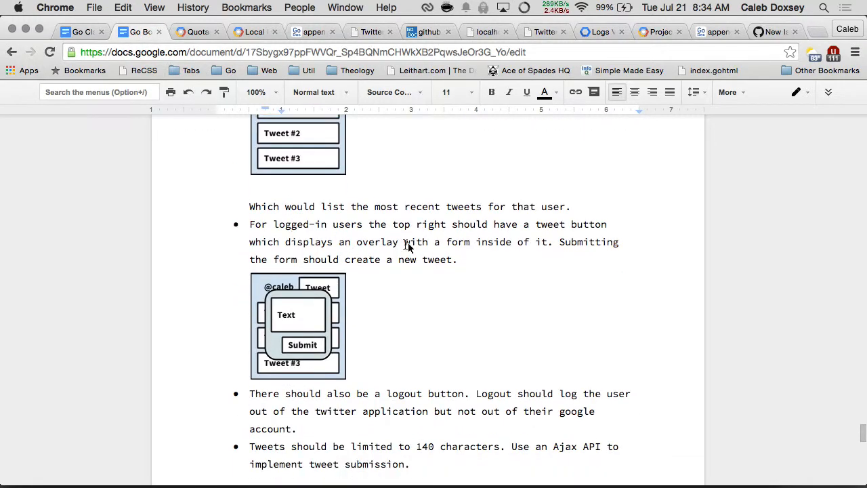
click(486, 31)
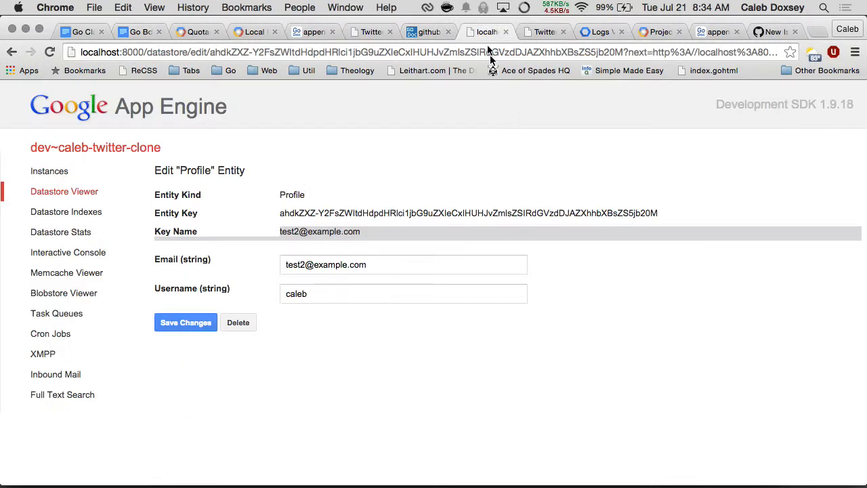
click(542, 33)
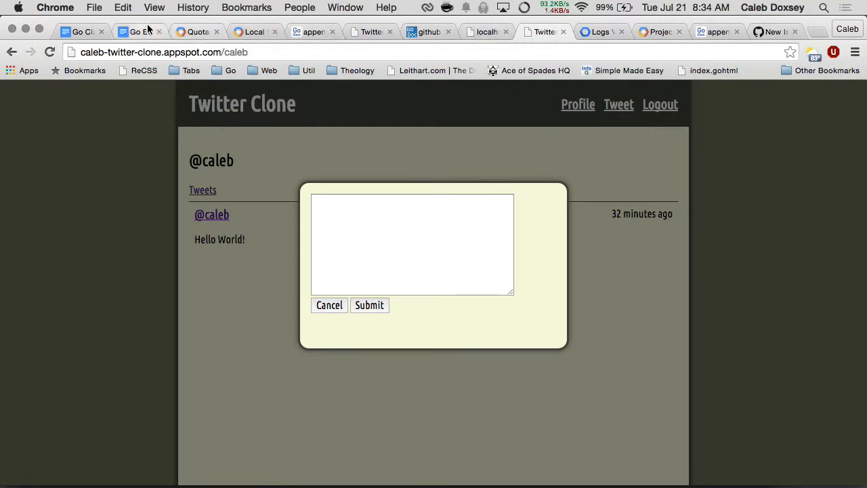
Step: Enter an over-140-character message in the Twitter Clone tweet overlay, then return to the issue draft
click(138, 33)
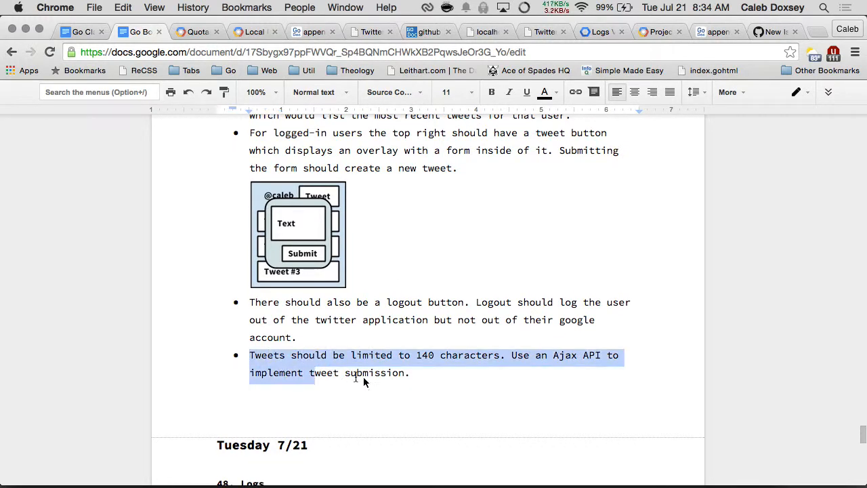
scroll(down, 3)
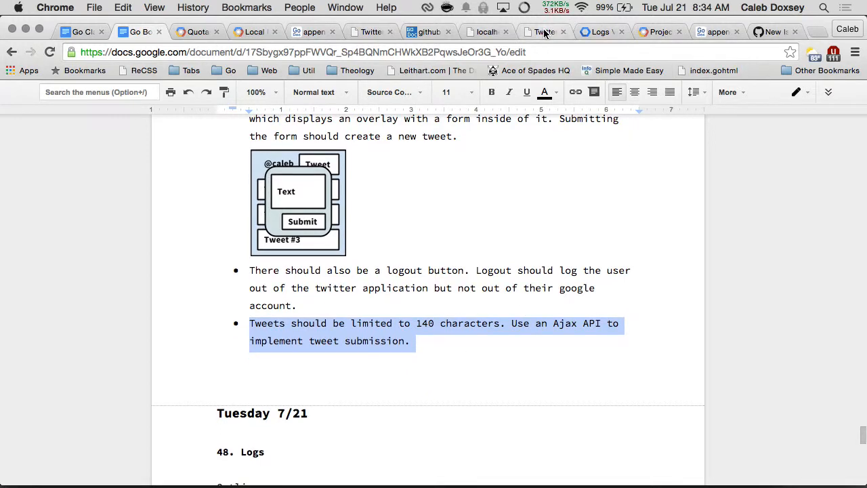
click(544, 31)
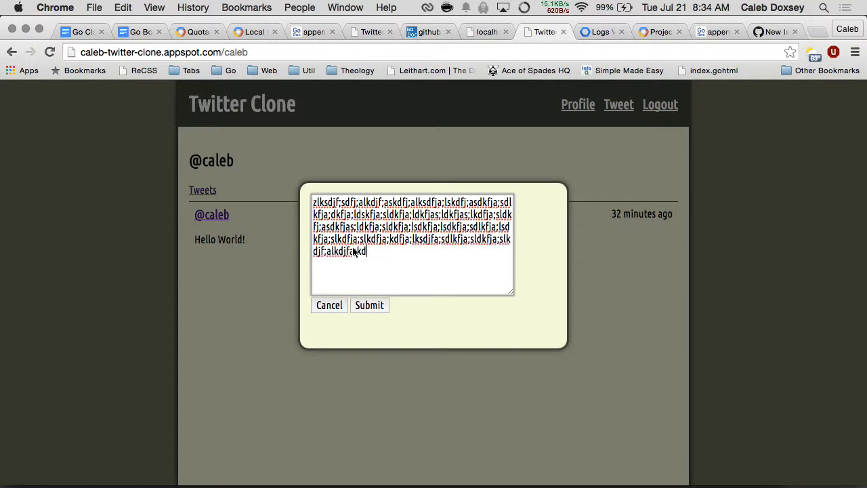
click(369, 305)
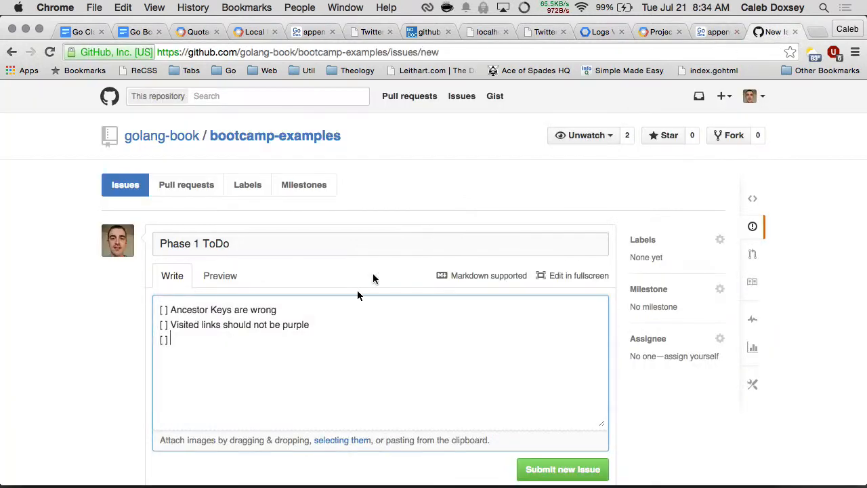
Step: Add task lines for tweet length and usernames being alphanumeric only, starting with a letter
text(Tweets are not limited to 140 characters)
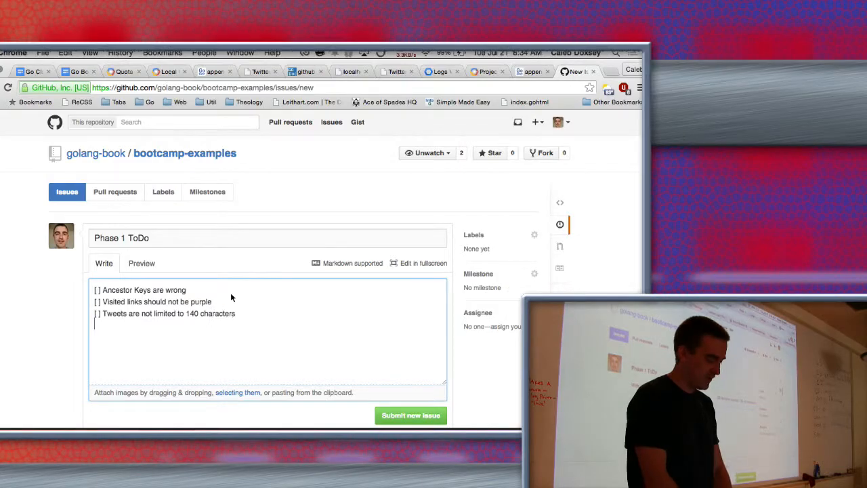
text([] Usernames should)
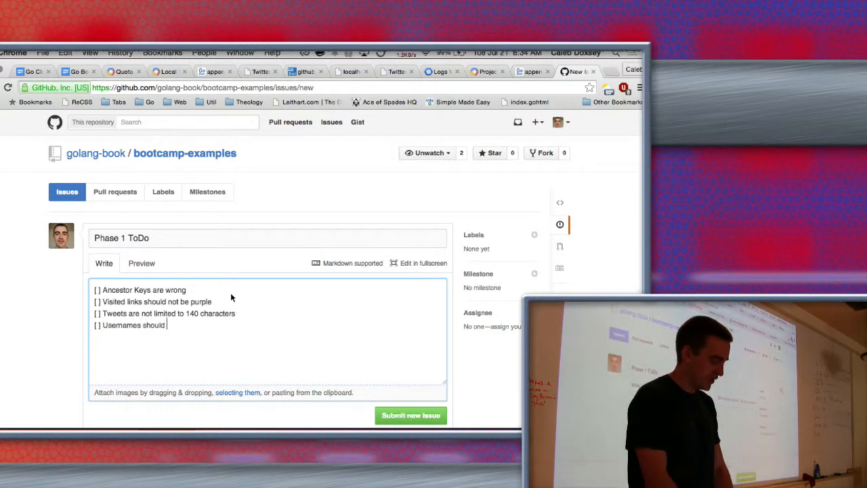
text(be alphanumeric o)
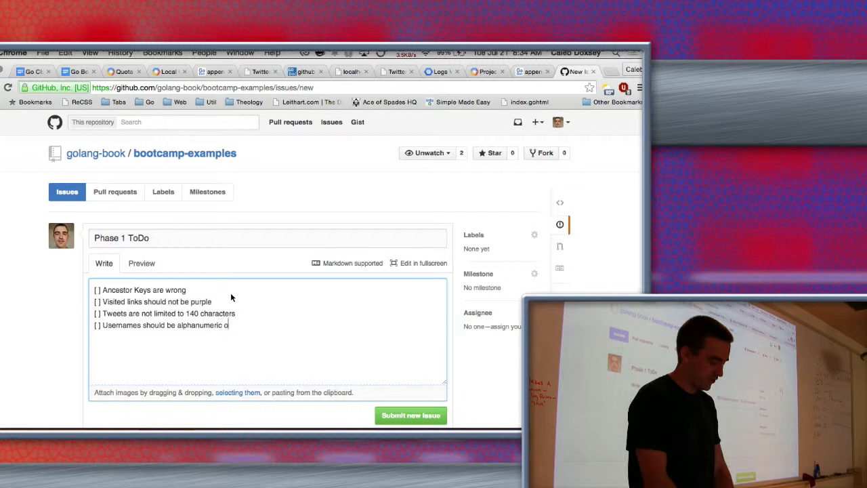
text(nly and start with a)
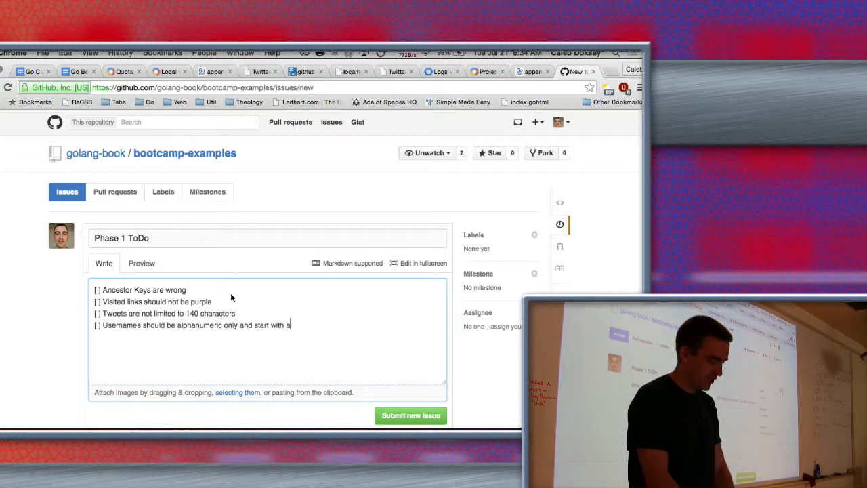
text(letter, maybe have a dash or underscore)
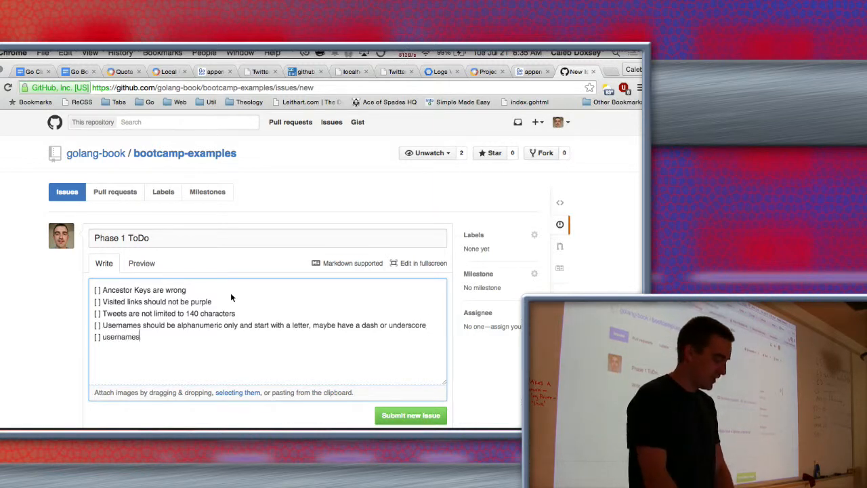
Step: Add a task line that usernames should be limited to a certain size
text(should be limite)
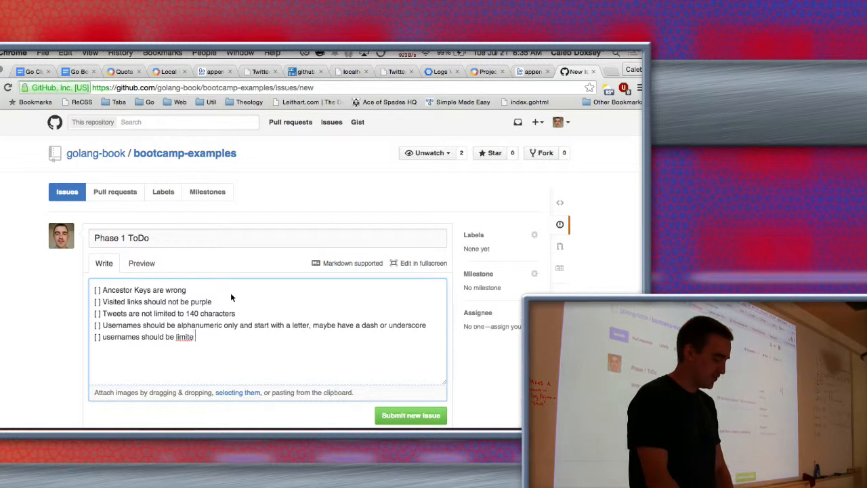
text(d to a)
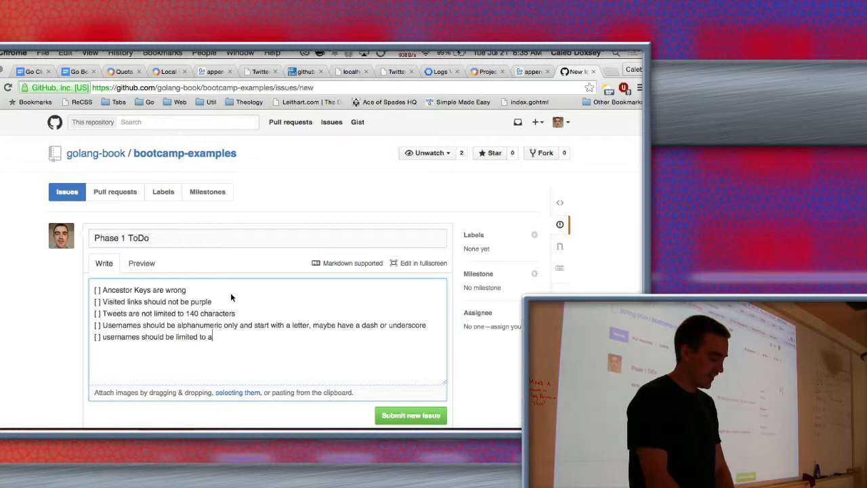
text(certain)
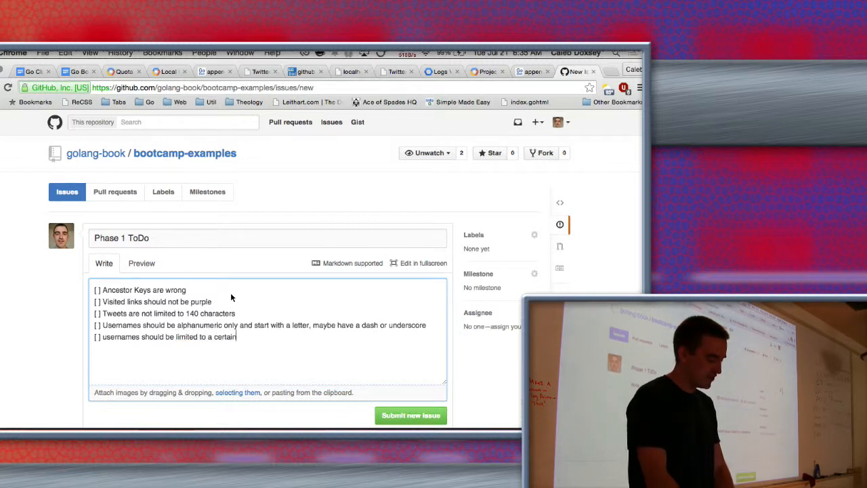
text(size)
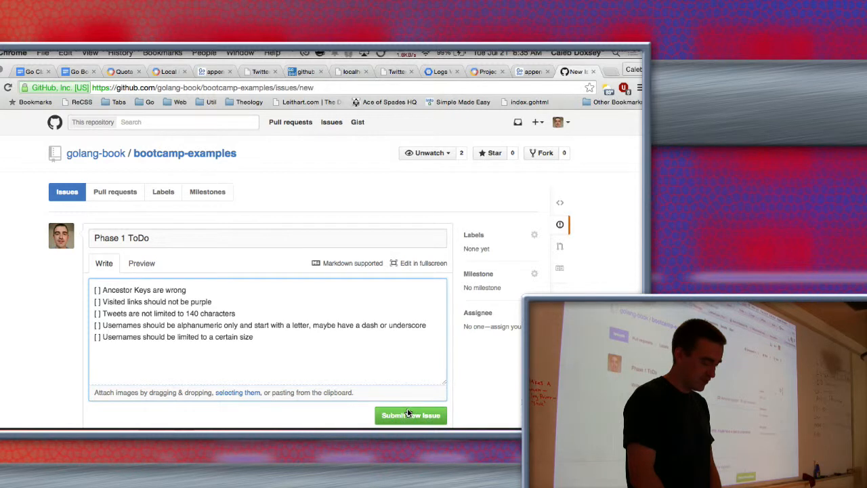
Step: Submit the new issue, creating 'Phase 1 ToDo #2'
click(411, 414)
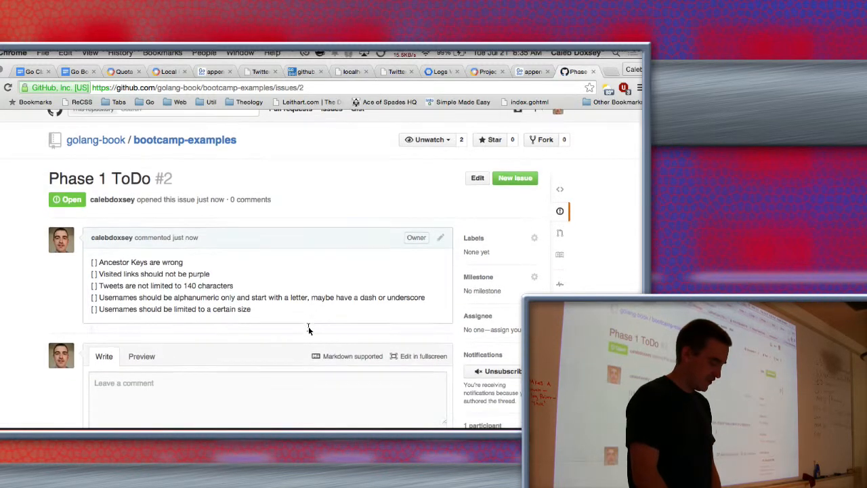
scroll(up, 3)
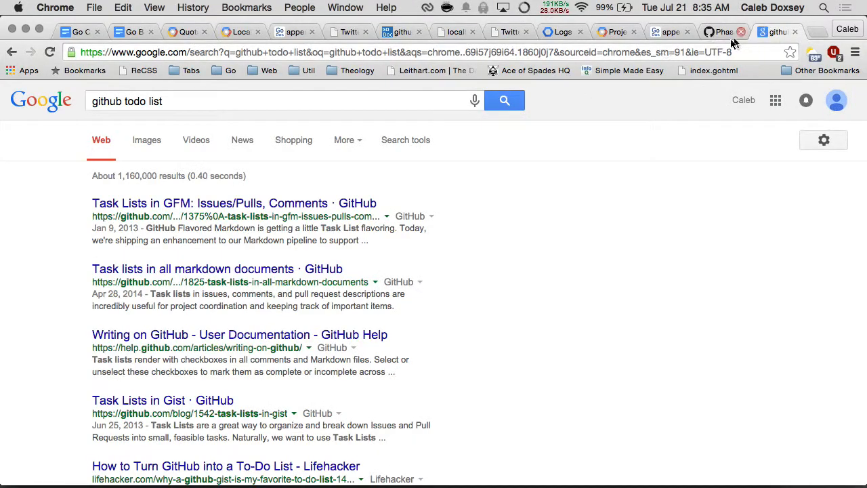
click(720, 31)
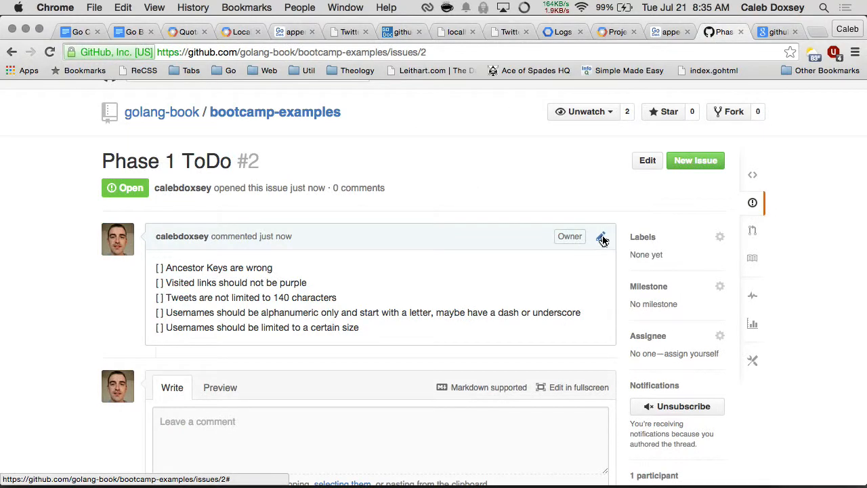
Step: Edit the issue comment to '- [ ]' syntax so the five items render as checkboxes
click(601, 238)
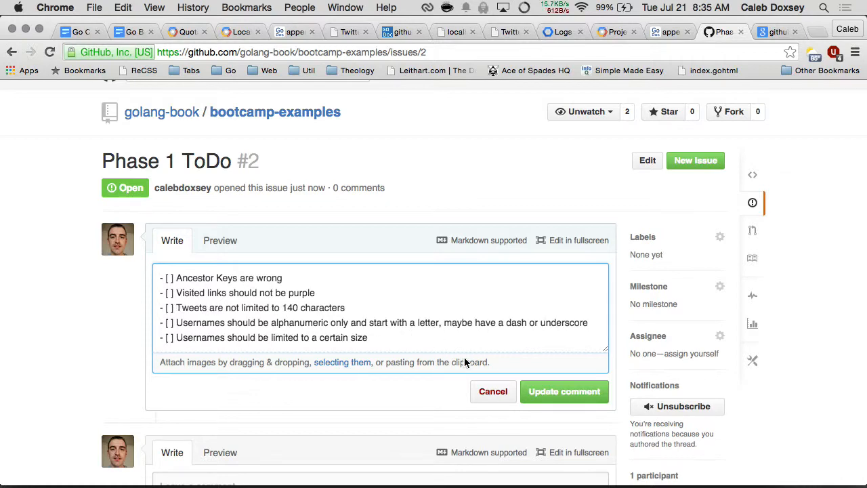
click(563, 390)
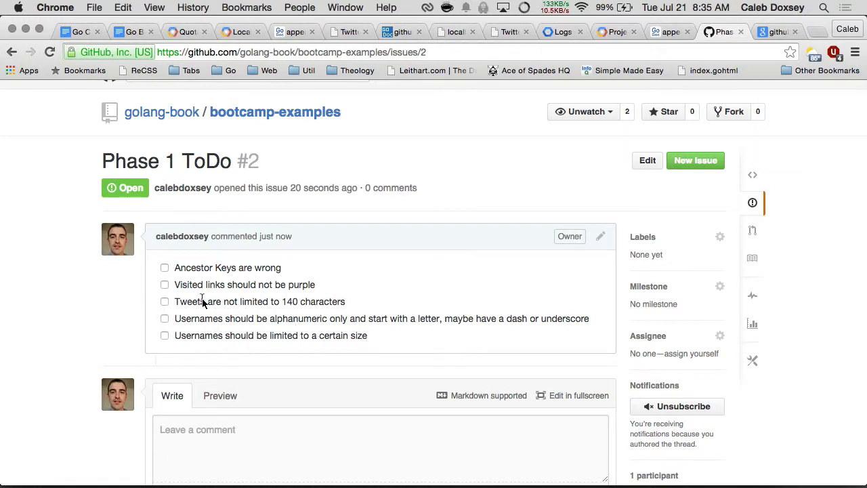
mouse_move(170, 271)
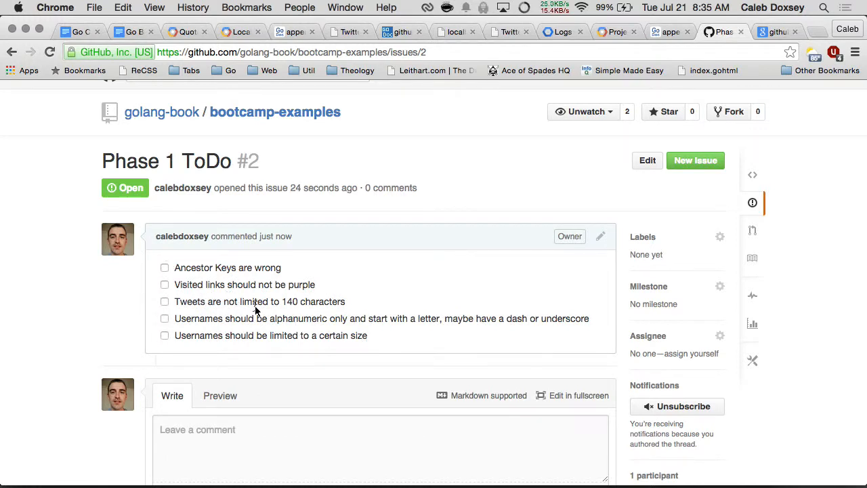
scroll(down, 3)
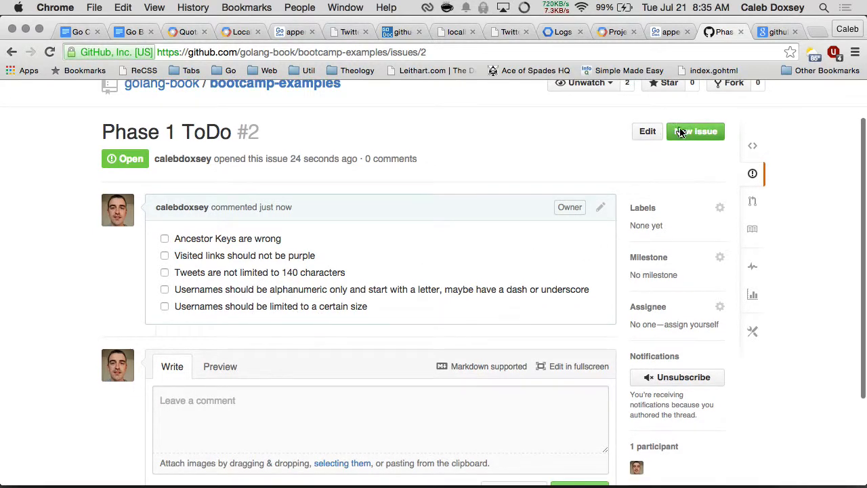
mouse_move(382, 327)
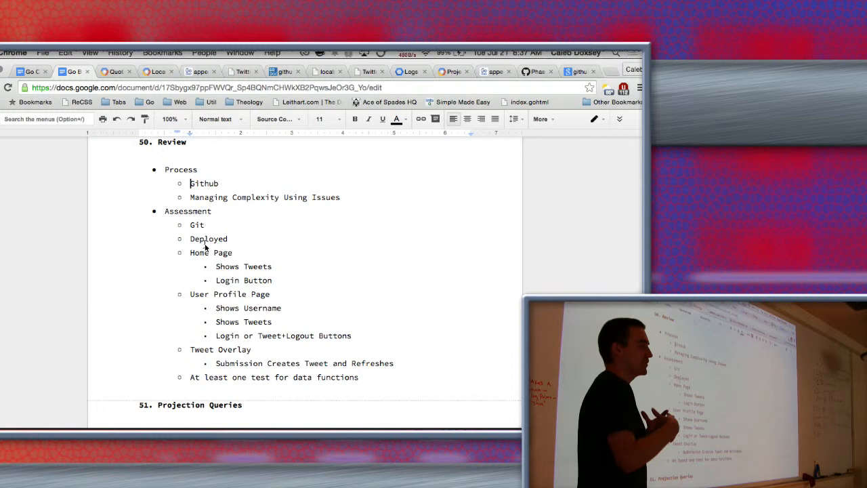
Step: Scroll the course notes to the Review section with its Process and Assessment lists
scroll(down, 3)
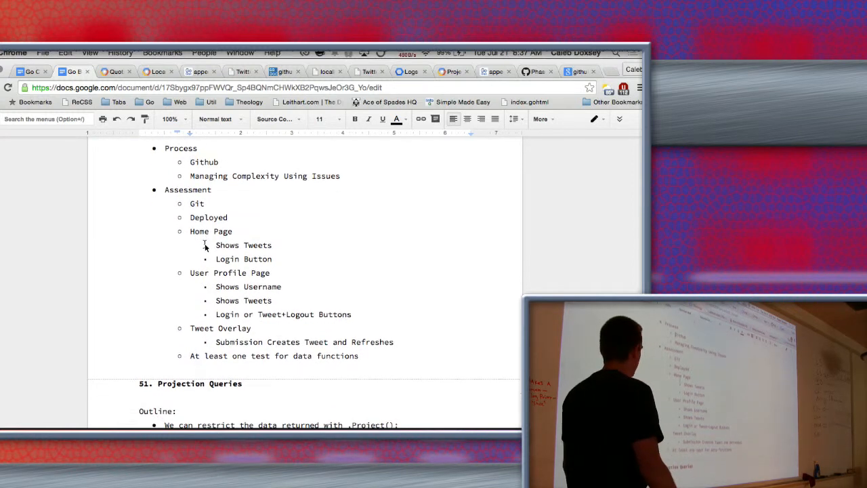
scroll(up, 3)
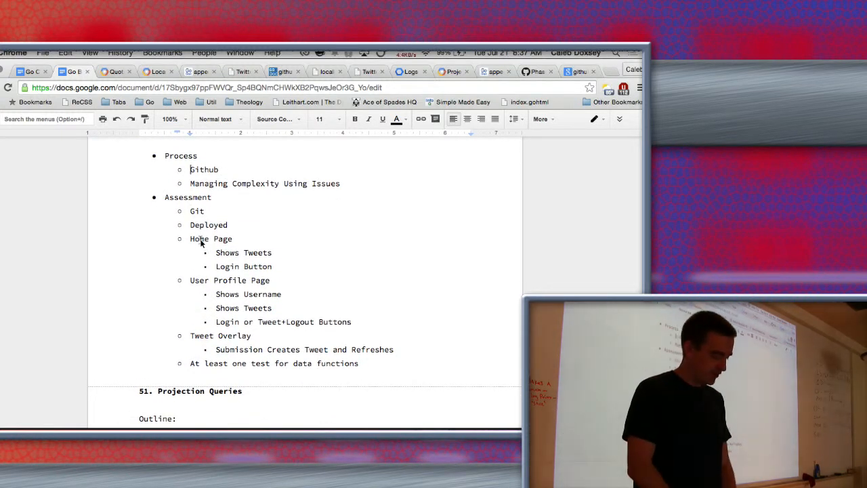